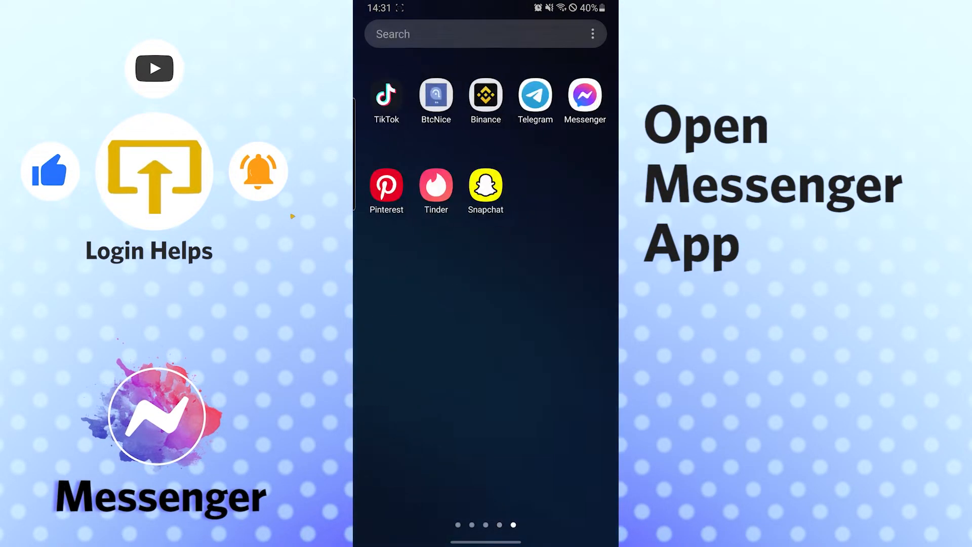
Pull down the notification shade with quick settings from the home screen
click(585, 95)
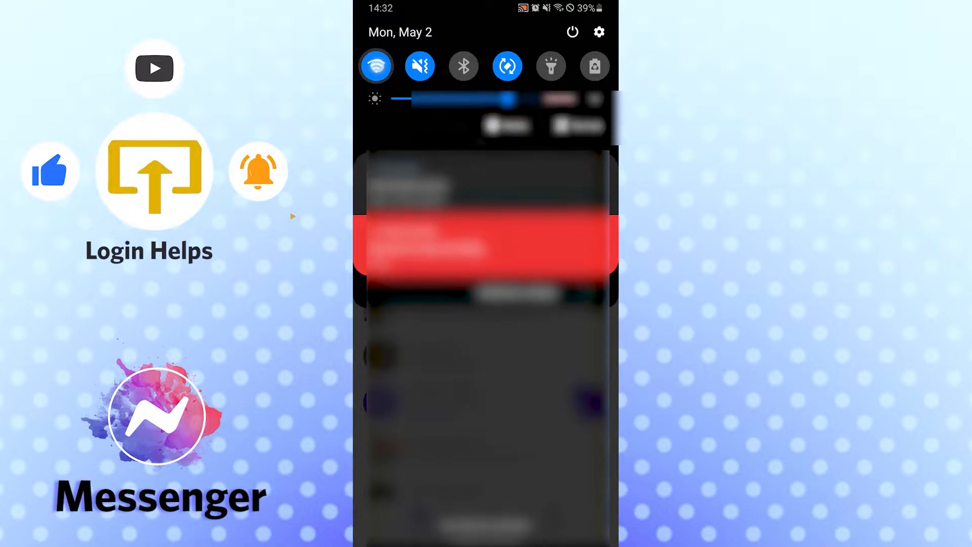
Dismiss quick settings to reveal the TikTok, Messenger and Snapchat home page
click(380, 65)
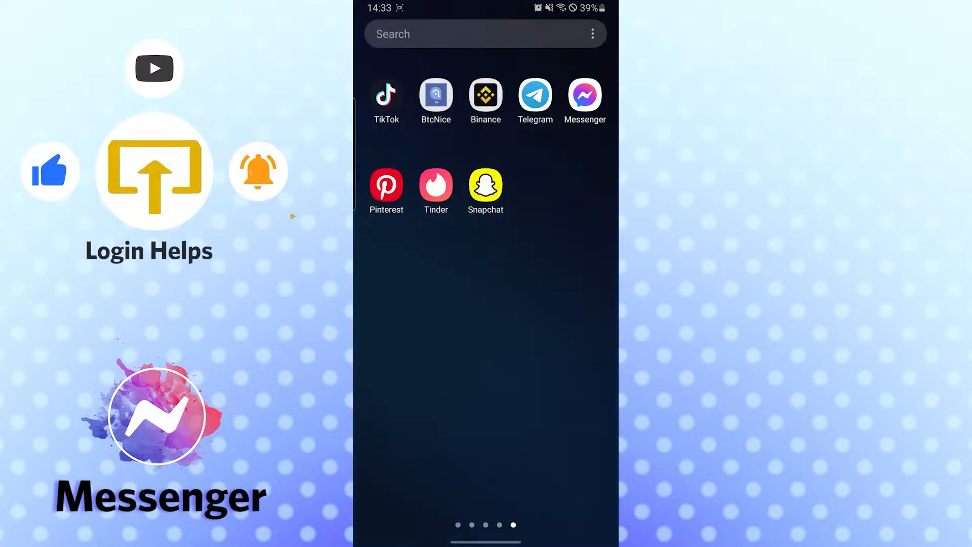
Launch Settings from the app drawer and go to the Apps list of 166 apps
scroll(right, 3)
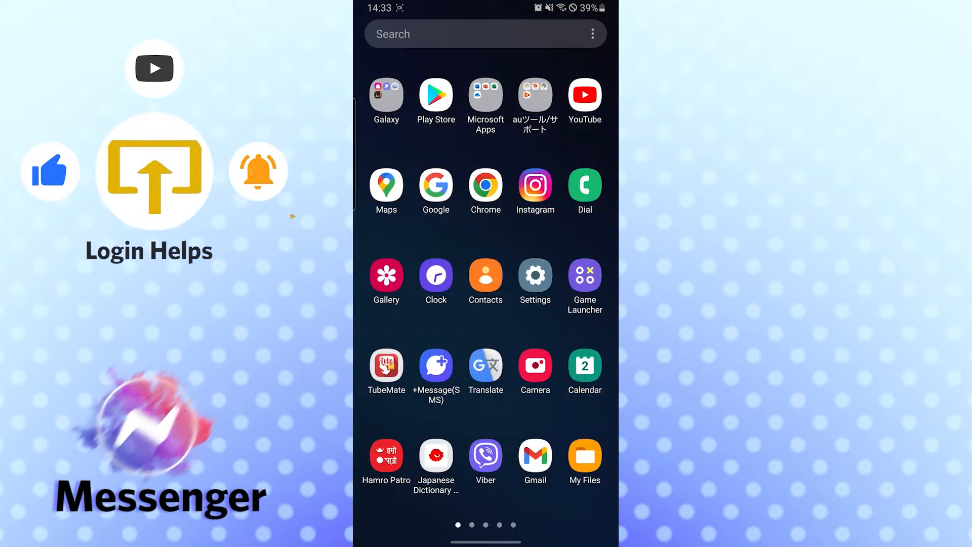
click(535, 274)
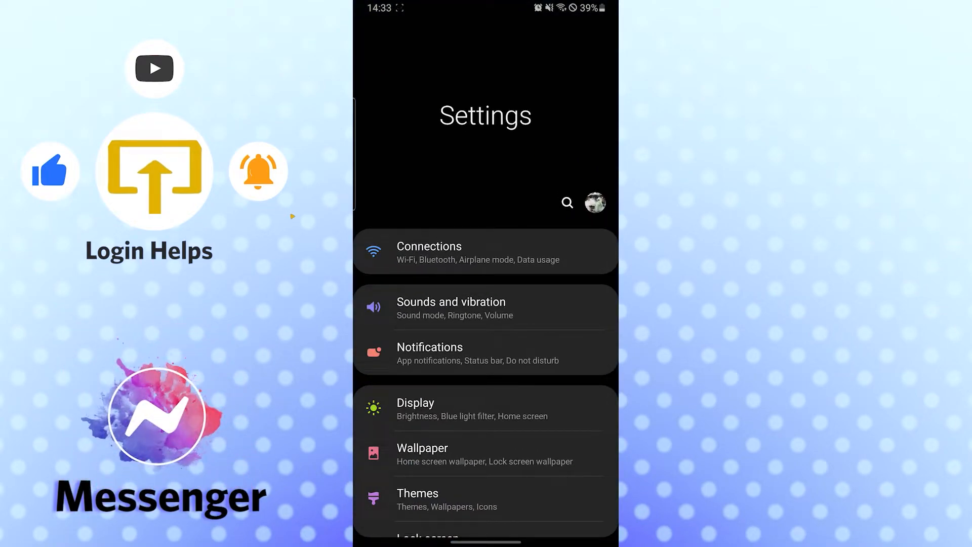
scroll(down, 3)
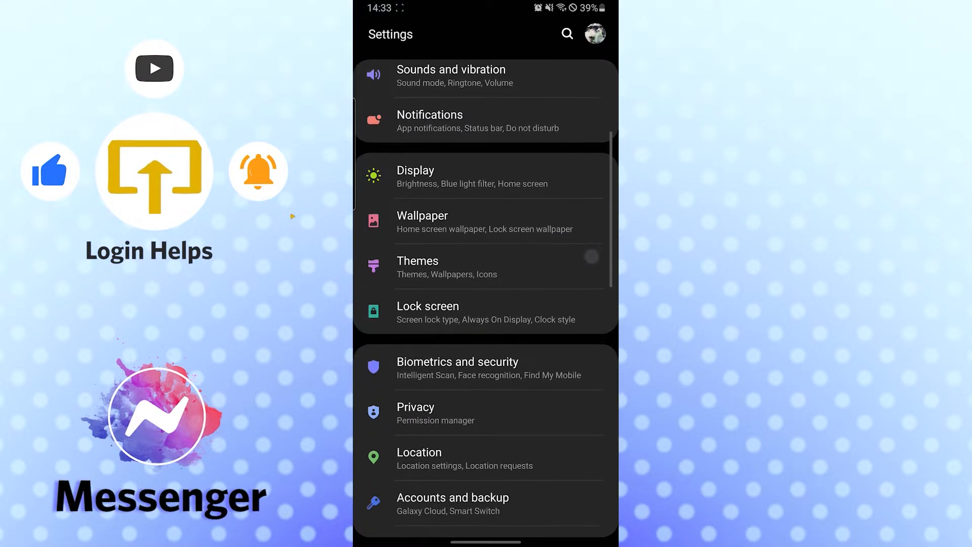
scroll(down, 3)
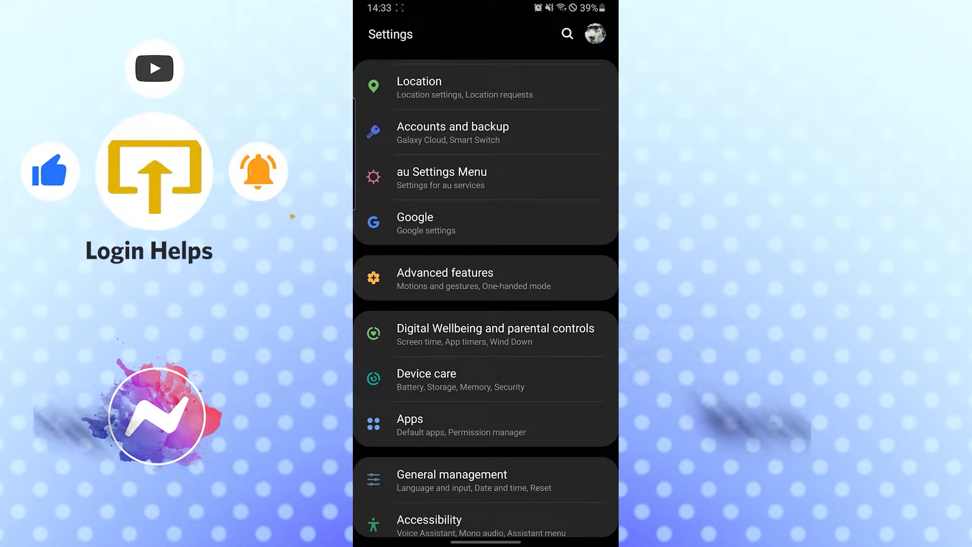
click(409, 419)
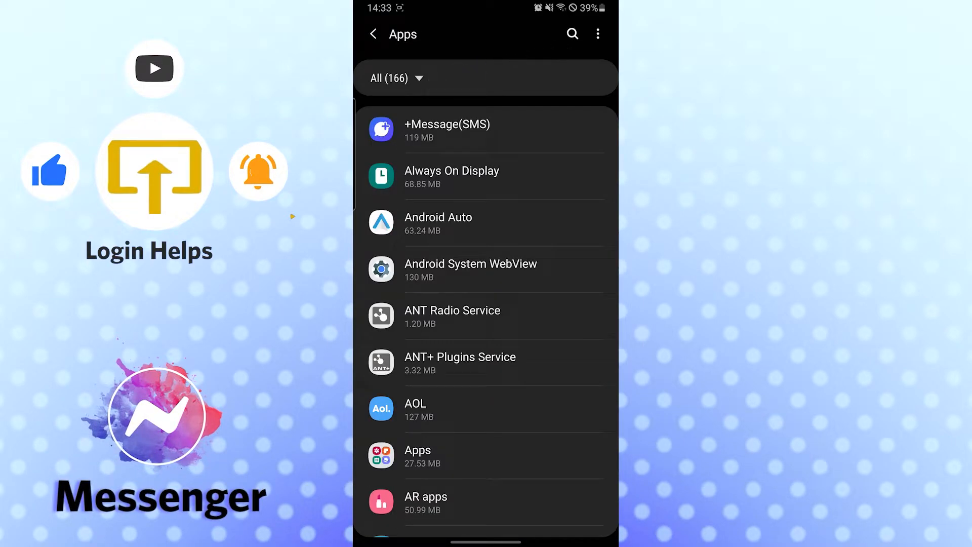
Search installed apps for 'mess' and open Messenger's App info
text(me)
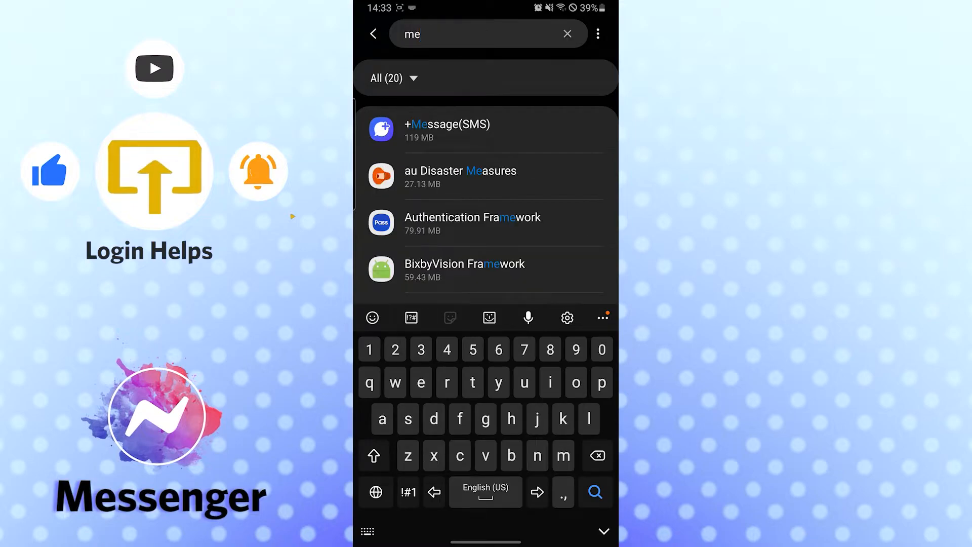
click(568, 34)
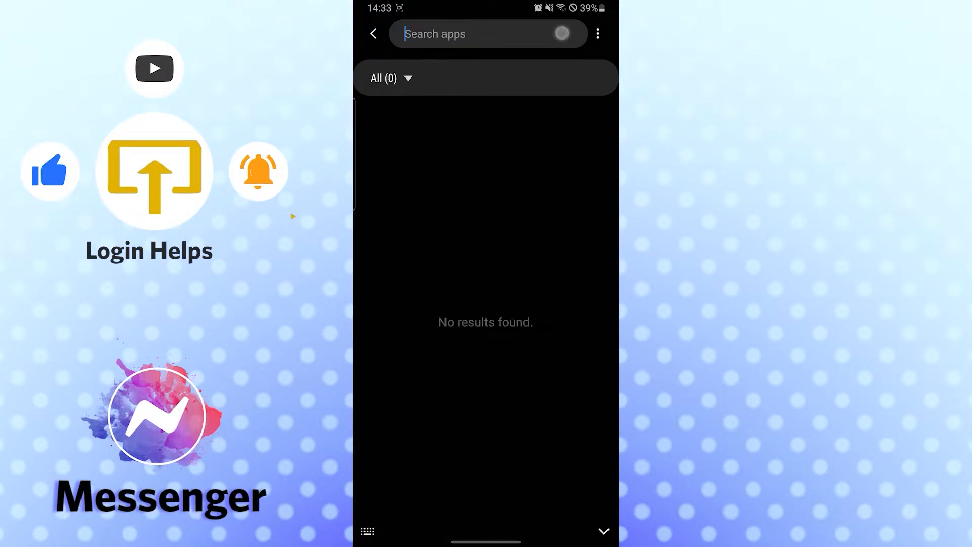
text(mess)
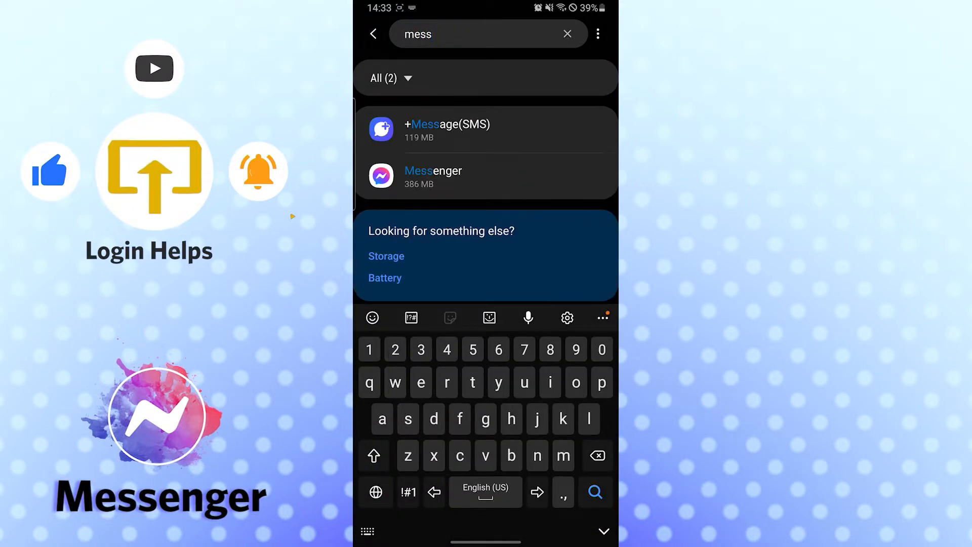
click(432, 176)
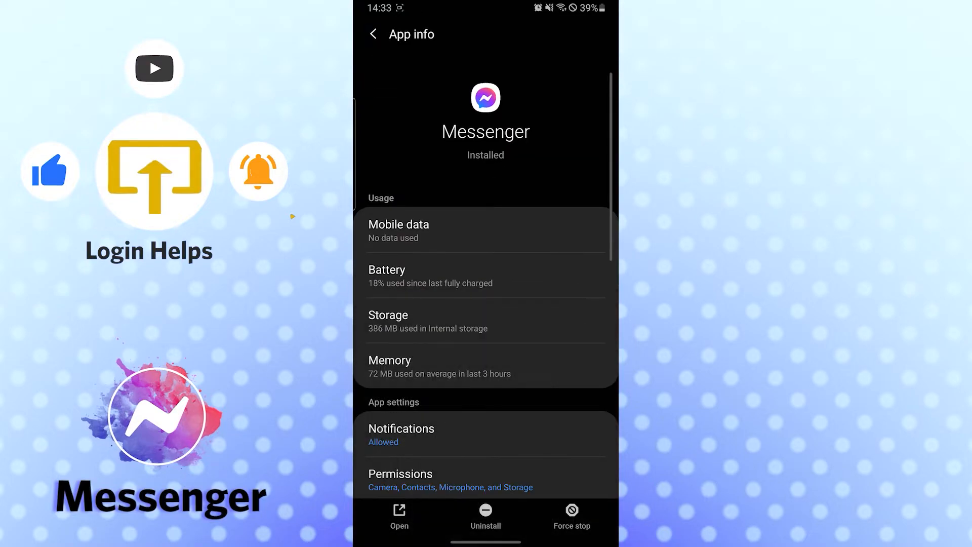
Open Messenger's storage page and clear its 7.36 MB cache
scroll(down, 3)
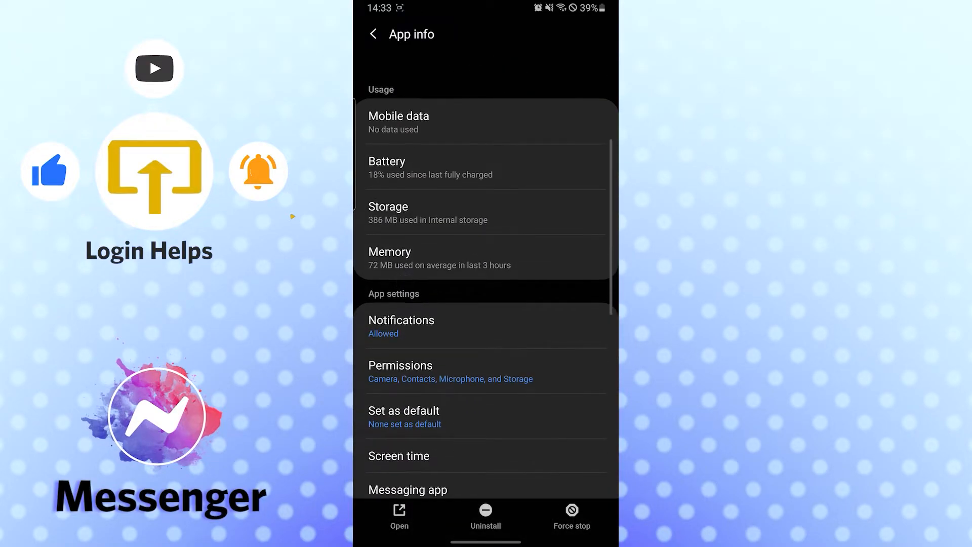
click(388, 212)
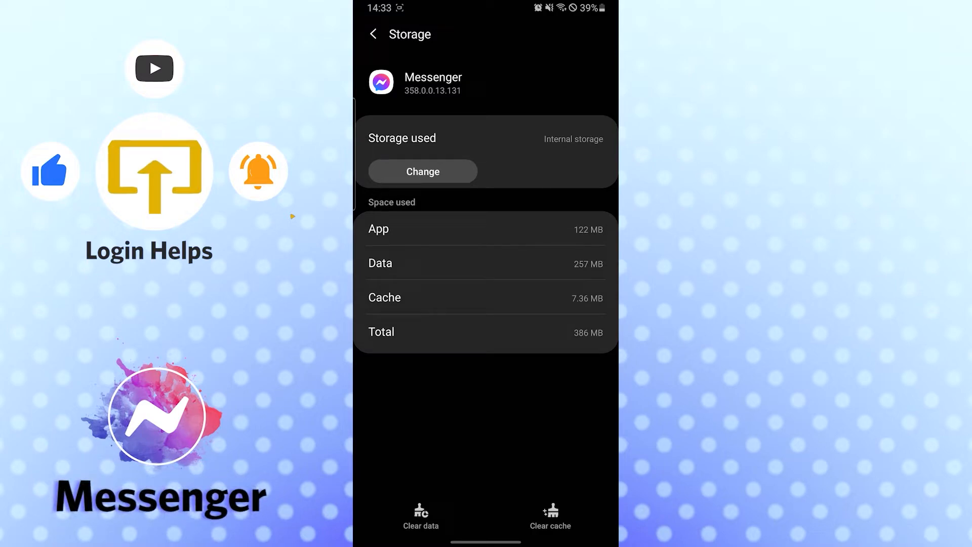
click(551, 518)
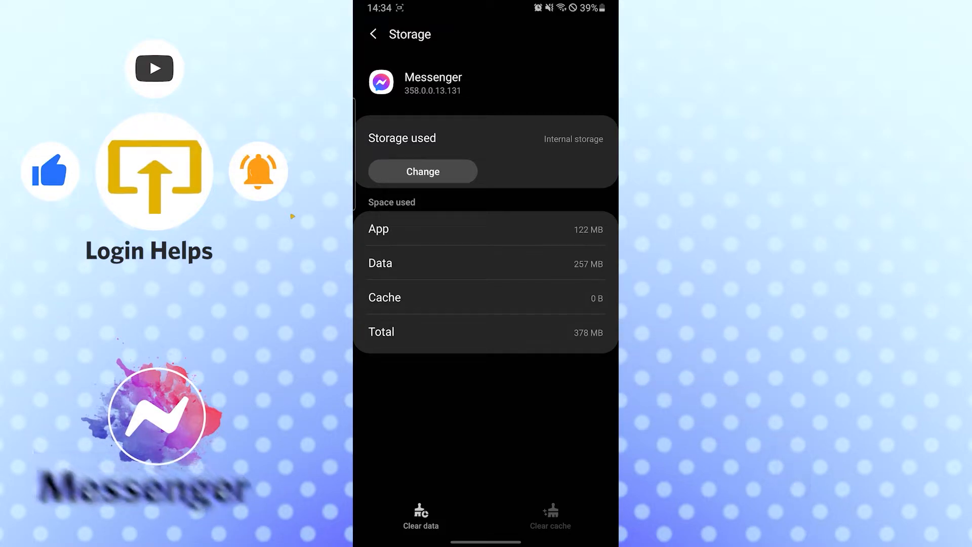
Cancel Clear data to keep Messenger's 257 MB data, then launch Messenger's Chats
click(420, 513)
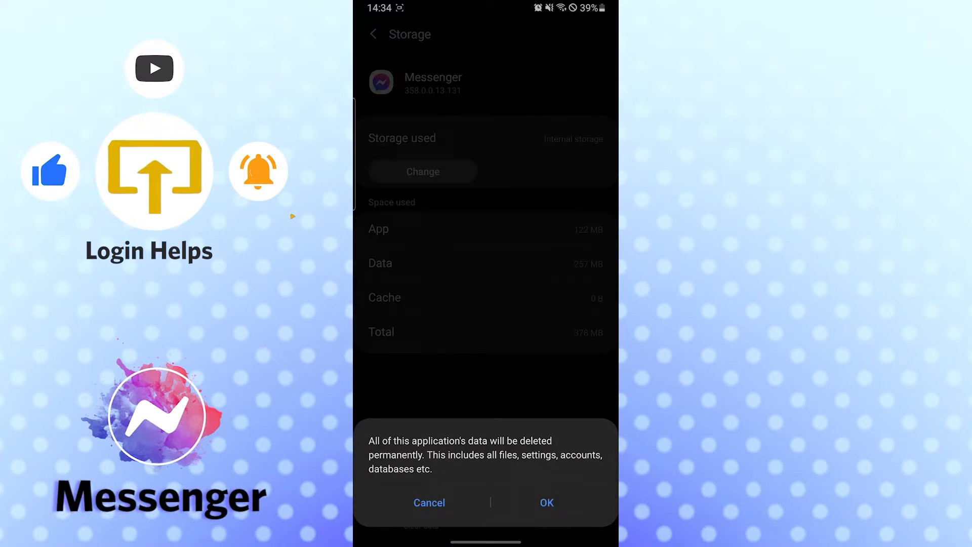
click(429, 502)
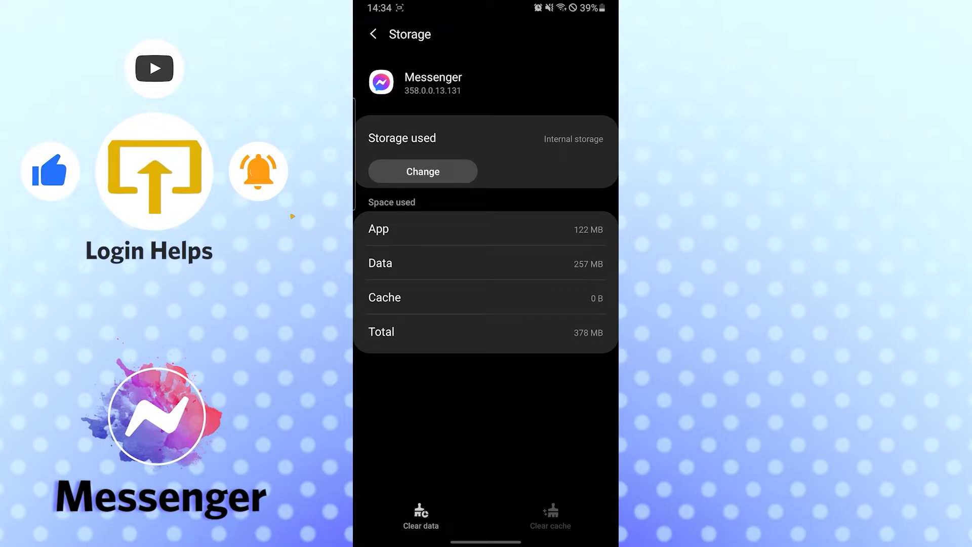
click(372, 34)
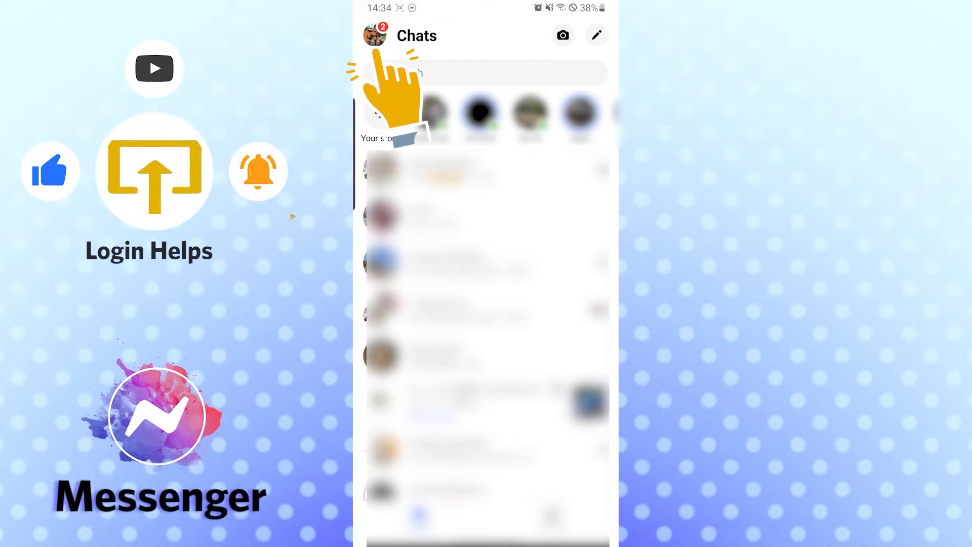
click(375, 35)
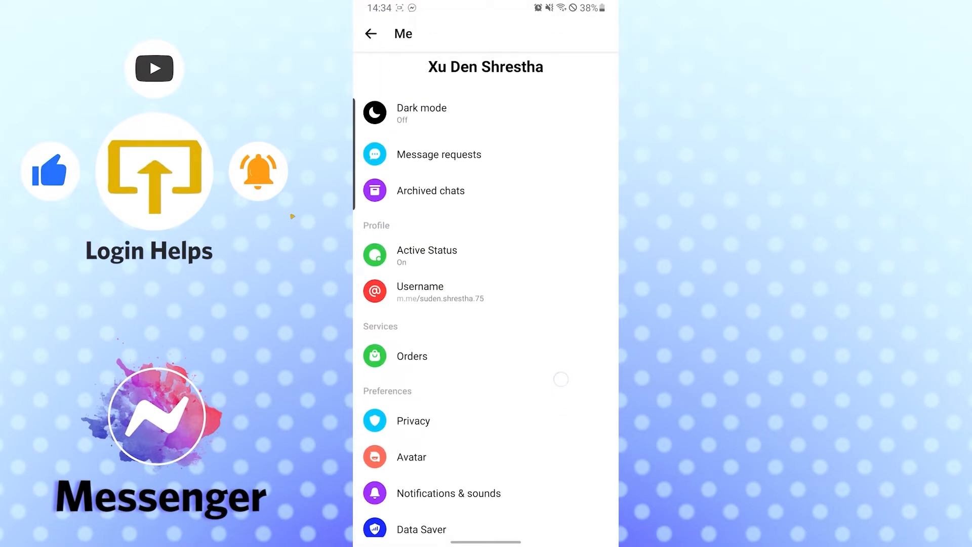
scroll(down, 3)
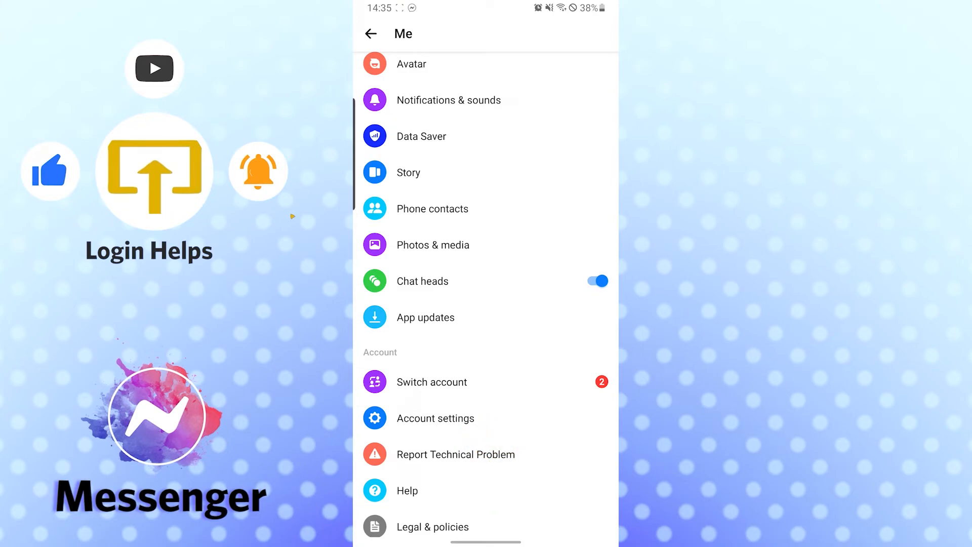
click(435, 418)
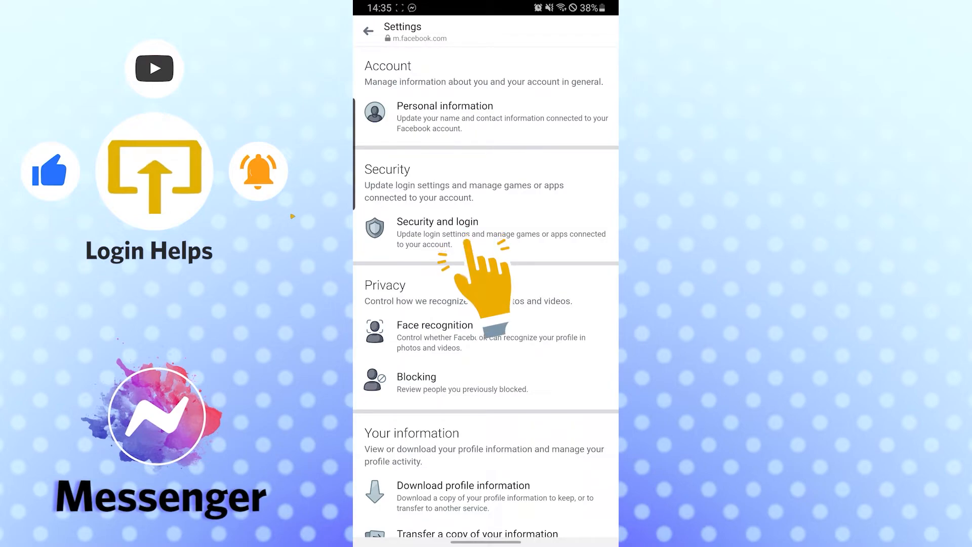
Open Security and login and expand the full 'Where you're logged in' list
click(437, 222)
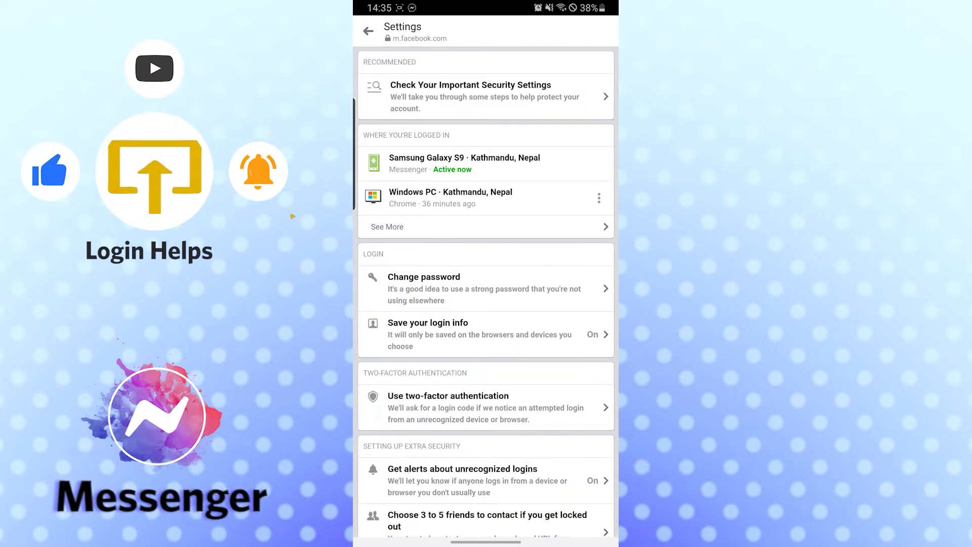
scroll(down, 3)
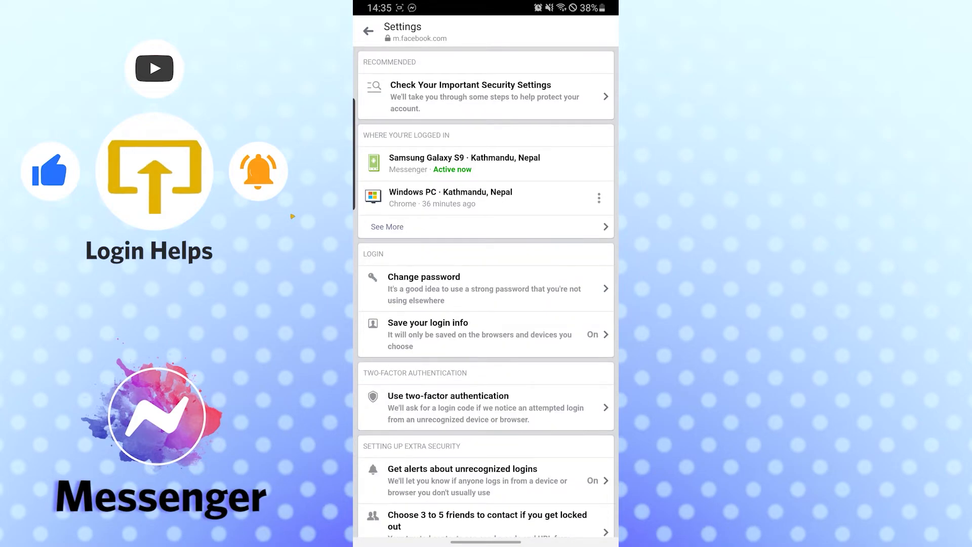
click(387, 227)
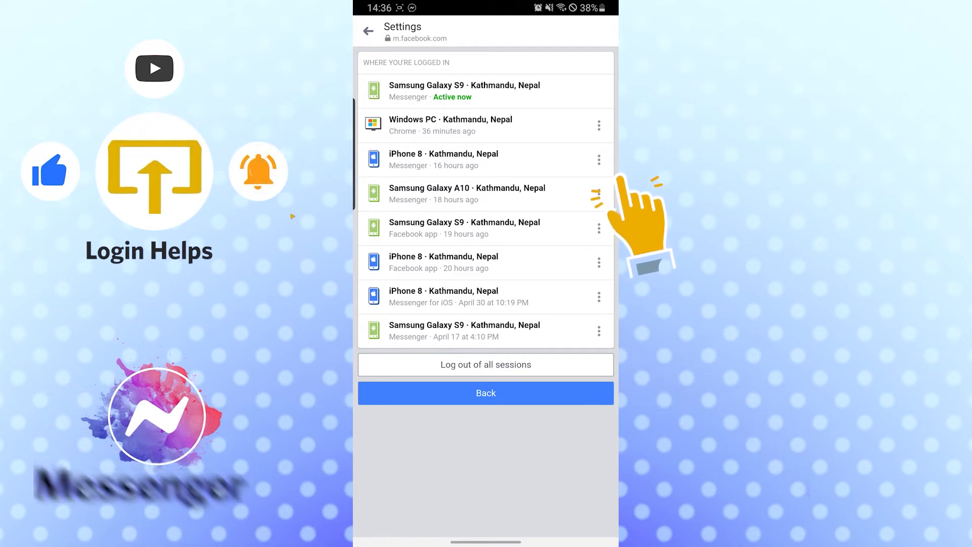
Reveal the Not You? and Log out options for the iPhone 8 session
click(597, 158)
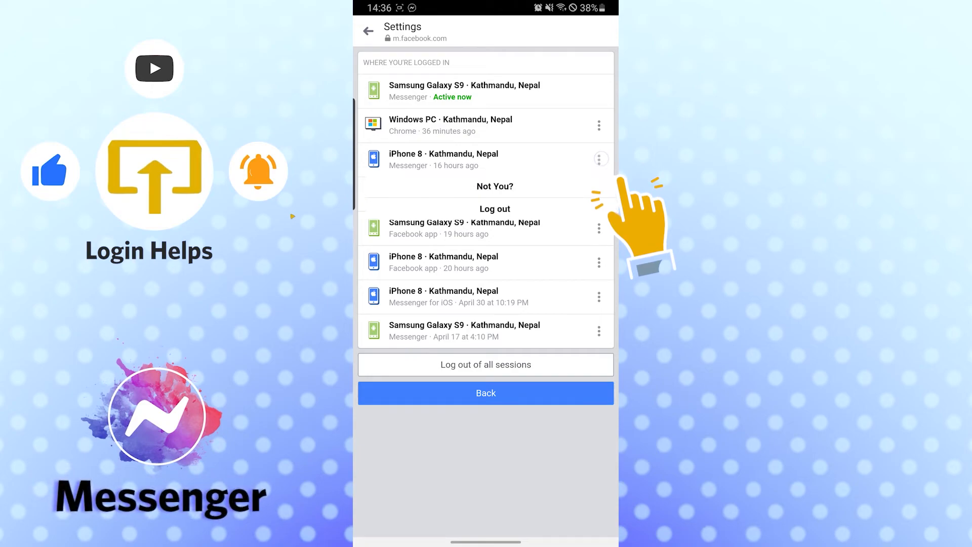